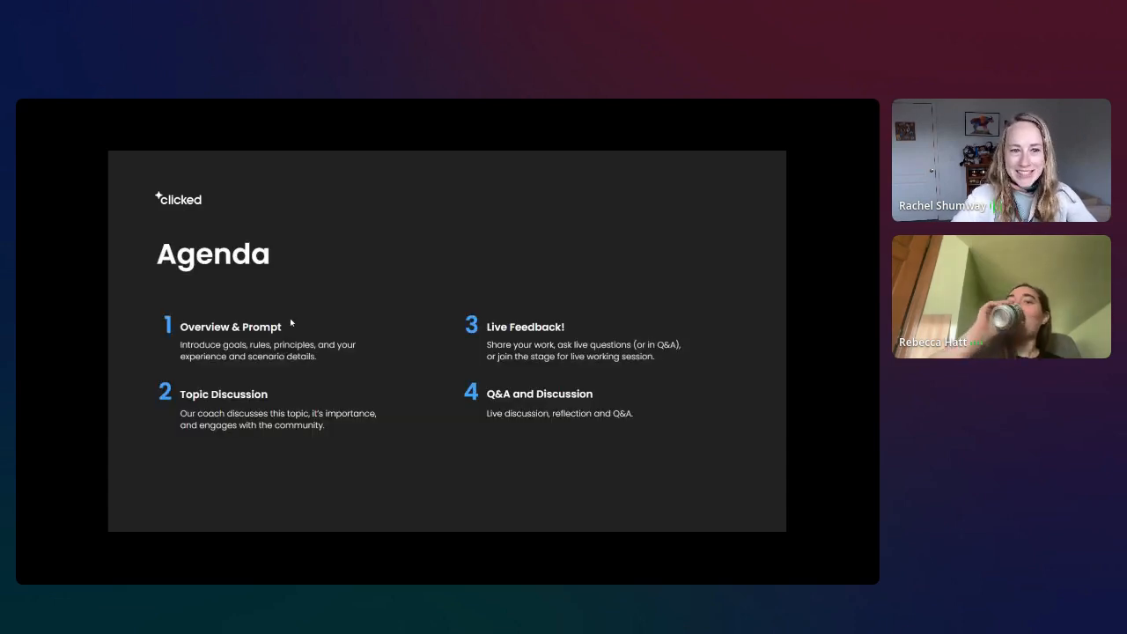
mouse_move(201, 152)
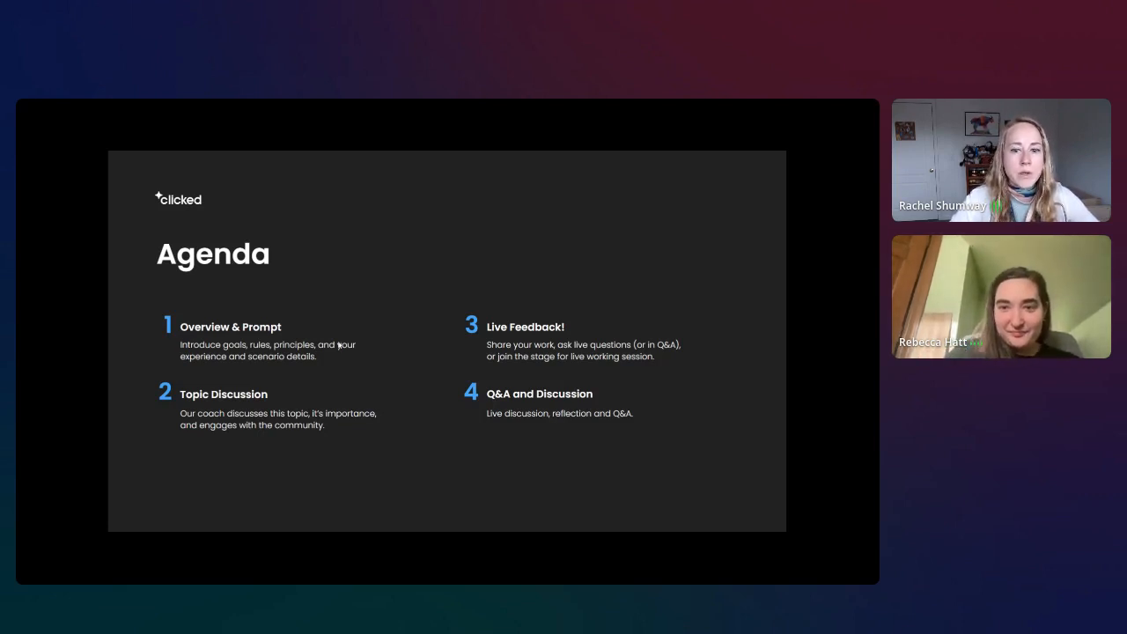
mouse_move(370, 343)
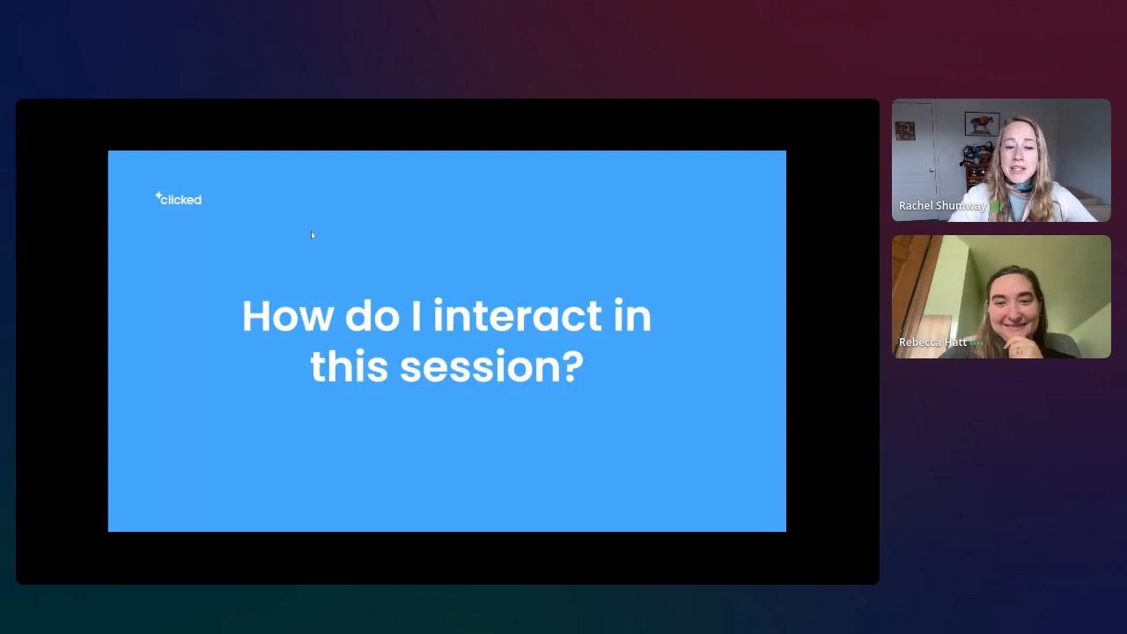
mouse_move(335, 288)
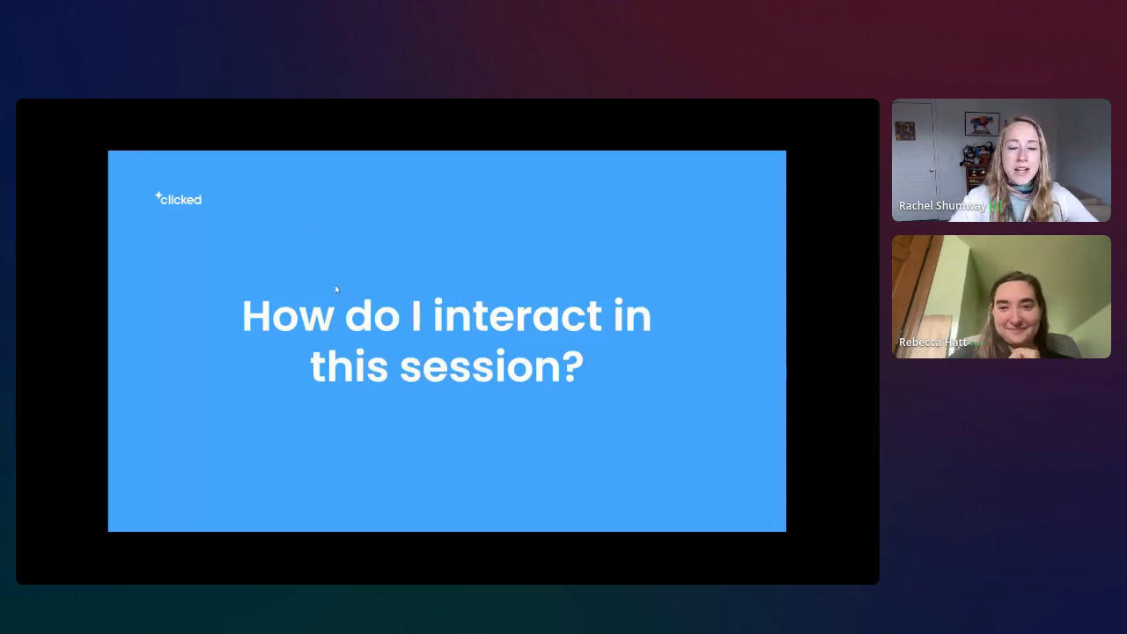
mouse_move(359, 299)
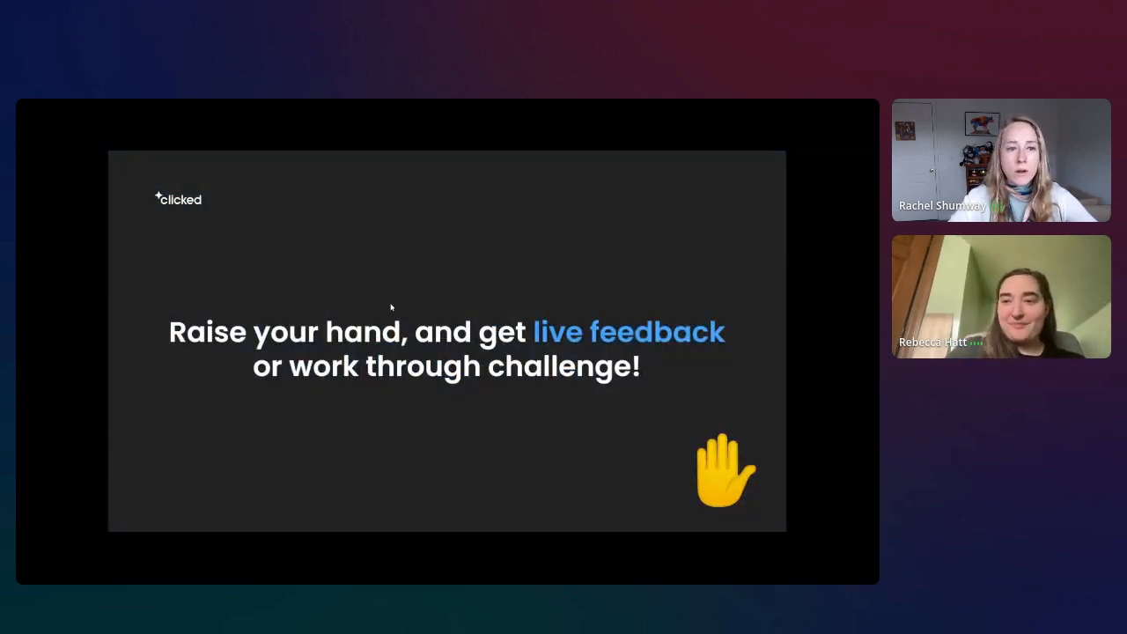
mouse_move(398, 309)
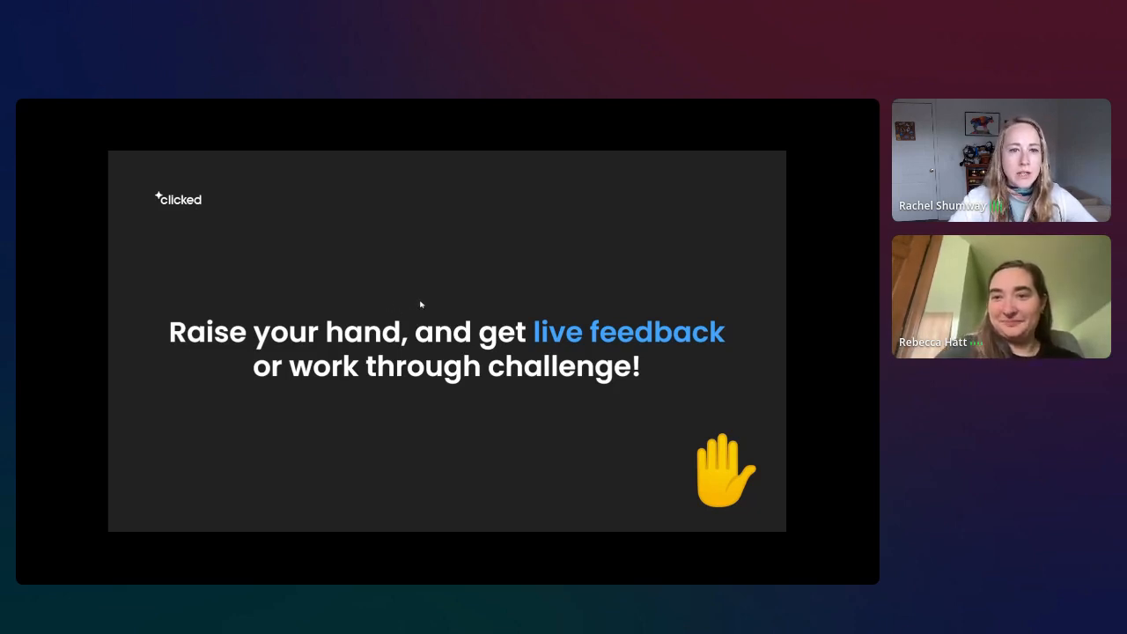
mouse_move(454, 303)
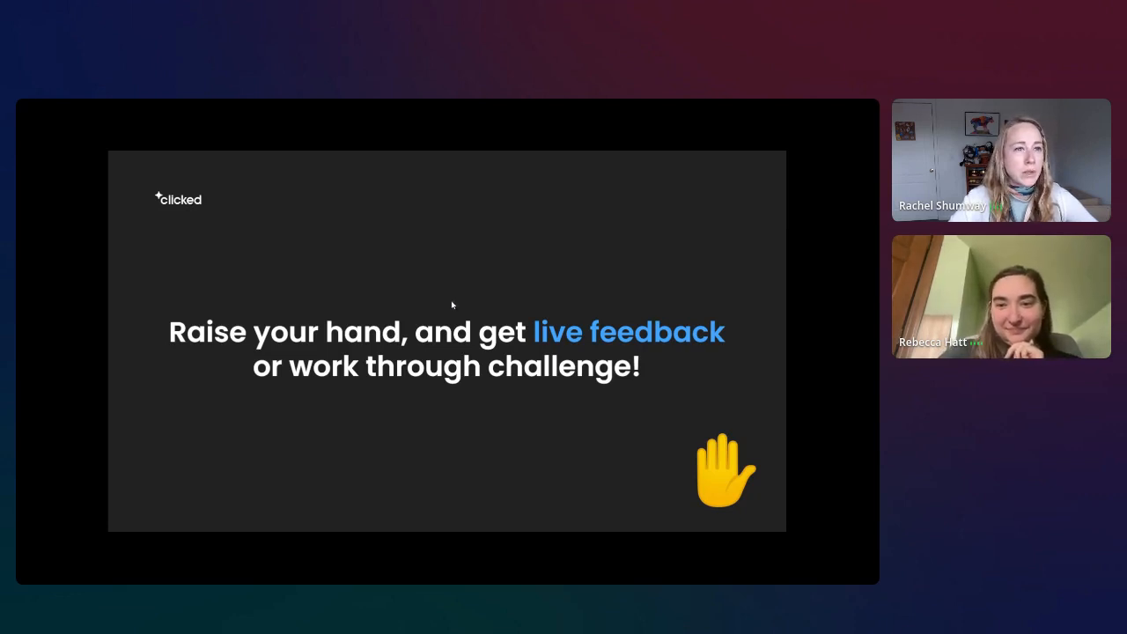
mouse_move(465, 301)
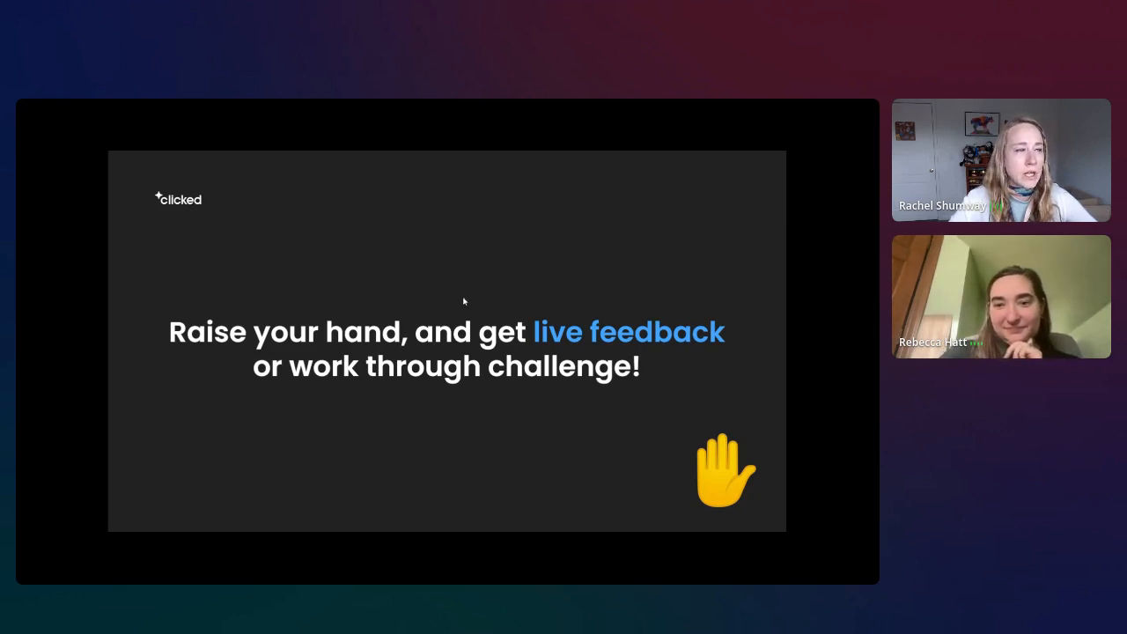
mouse_move(470, 295)
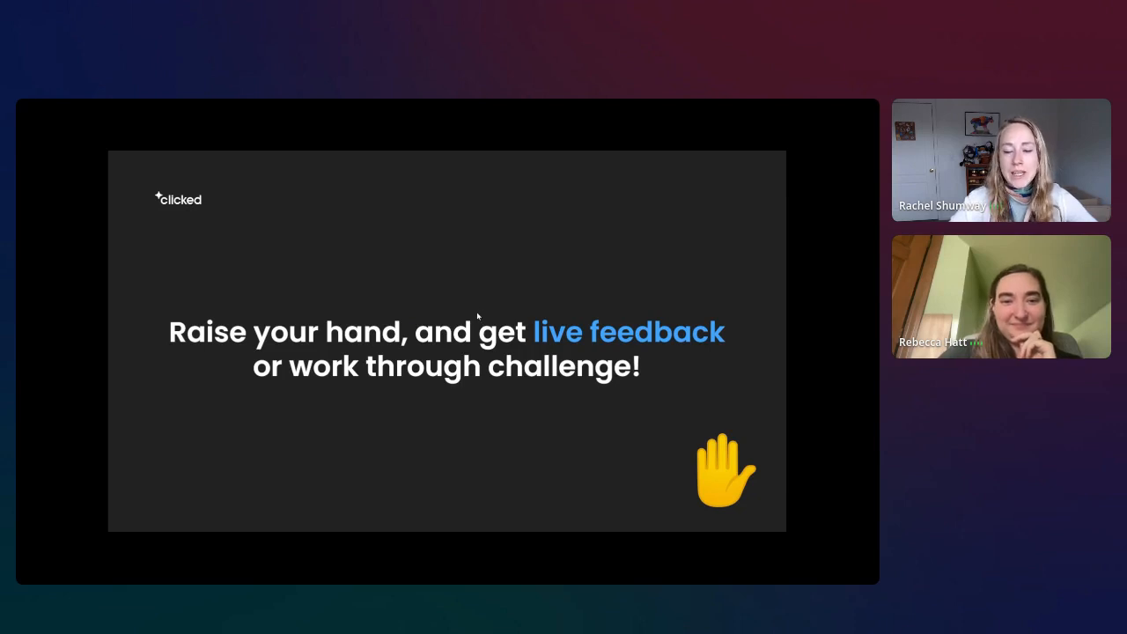
mouse_move(487, 306)
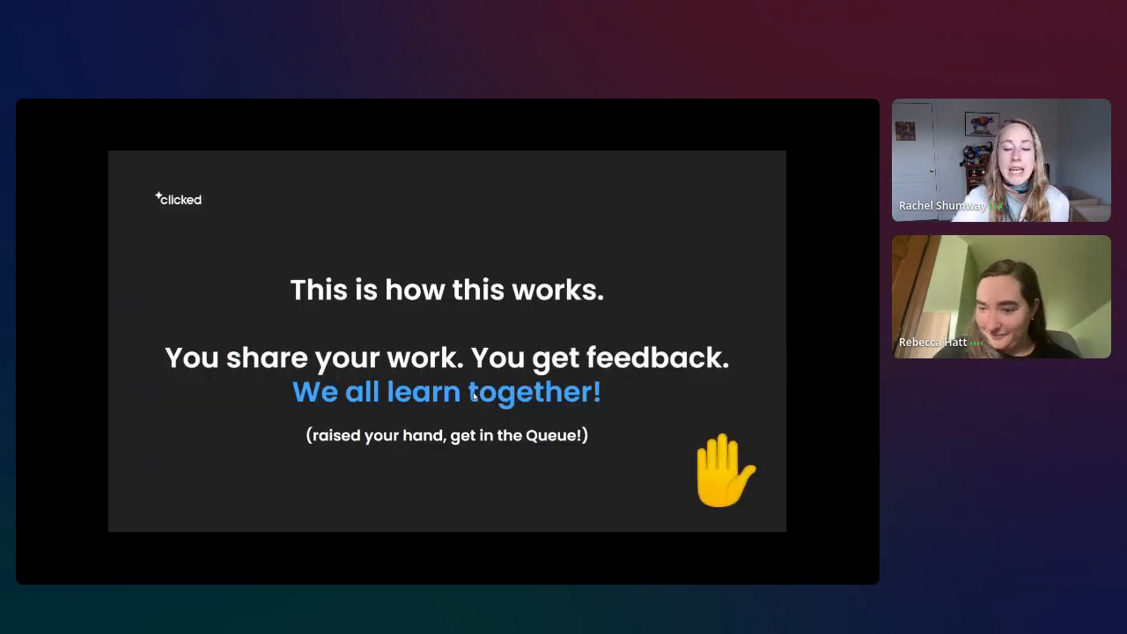
mouse_move(493, 377)
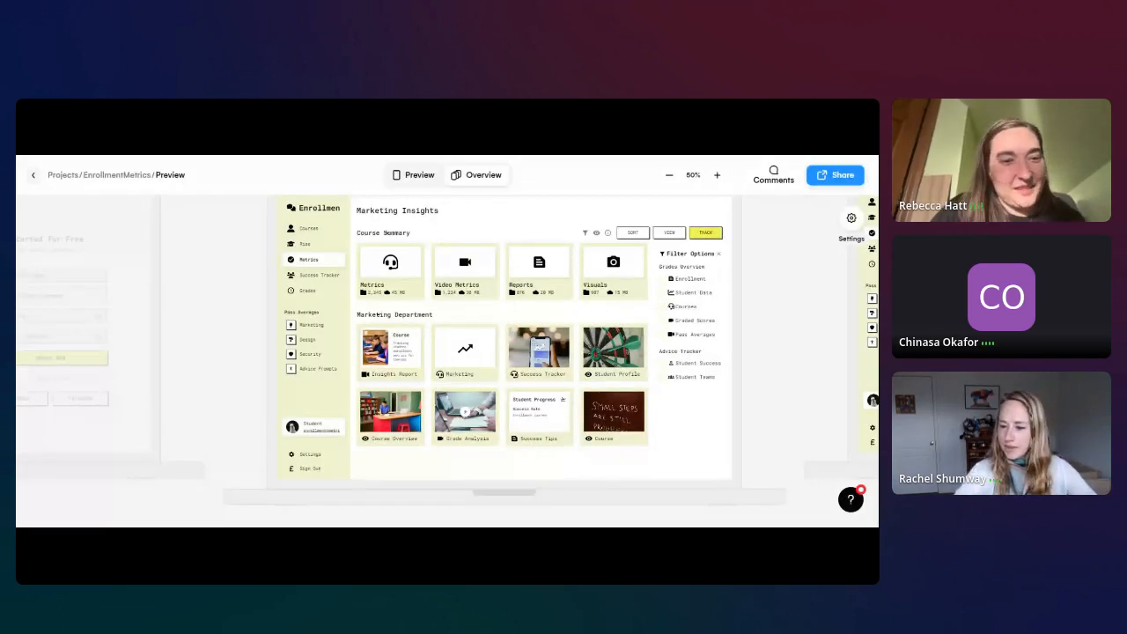
mouse_move(126, 318)
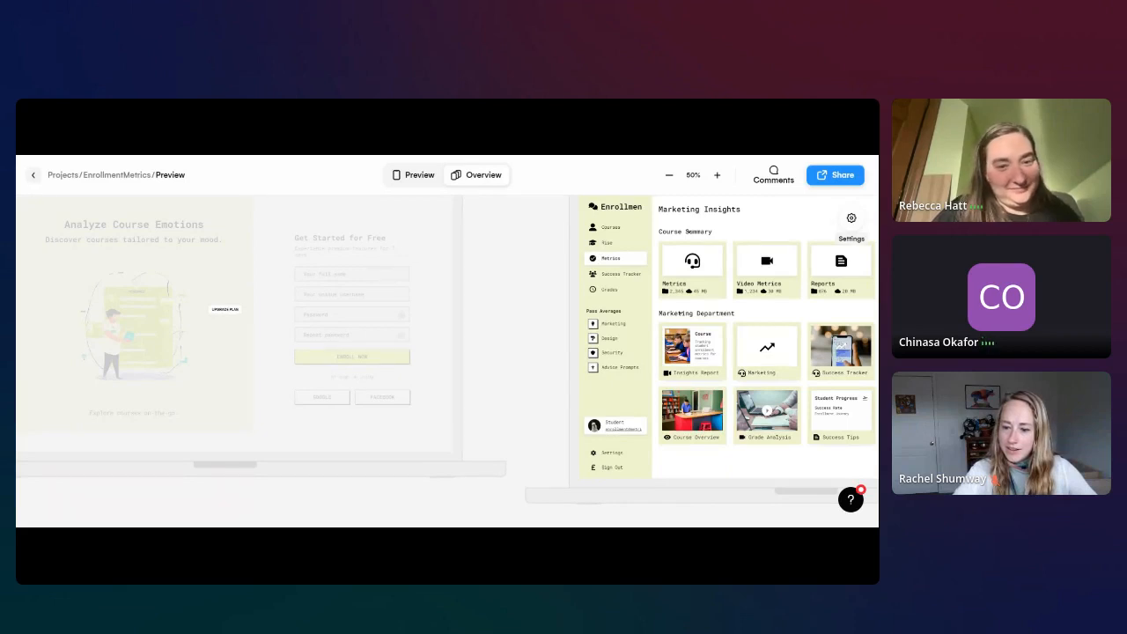
mouse_move(430, 317)
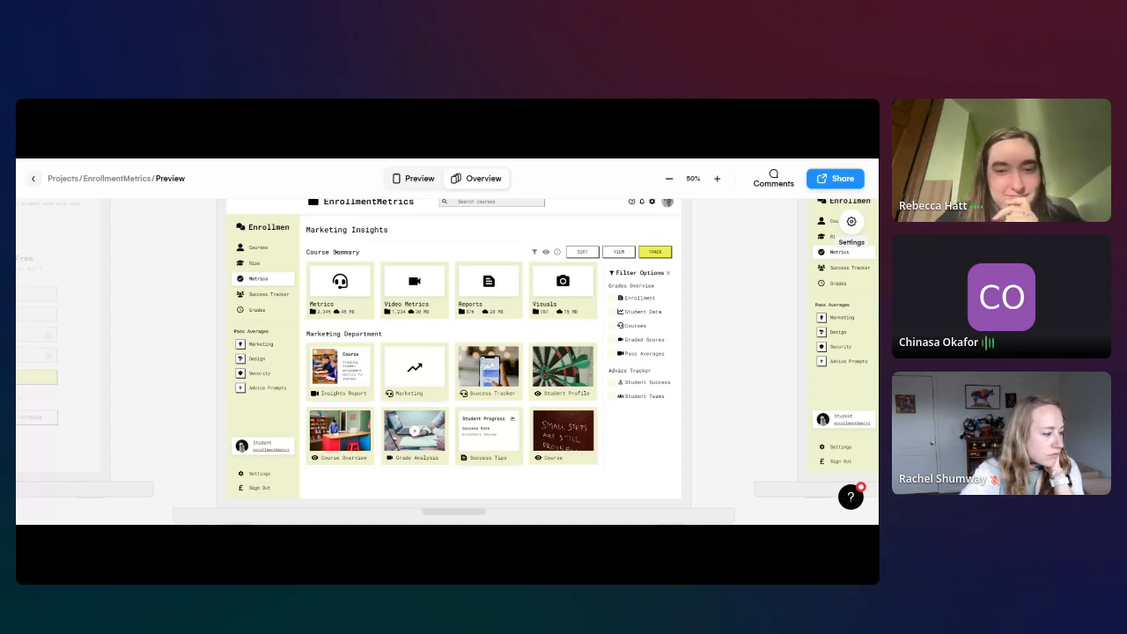
mouse_move(781, 405)
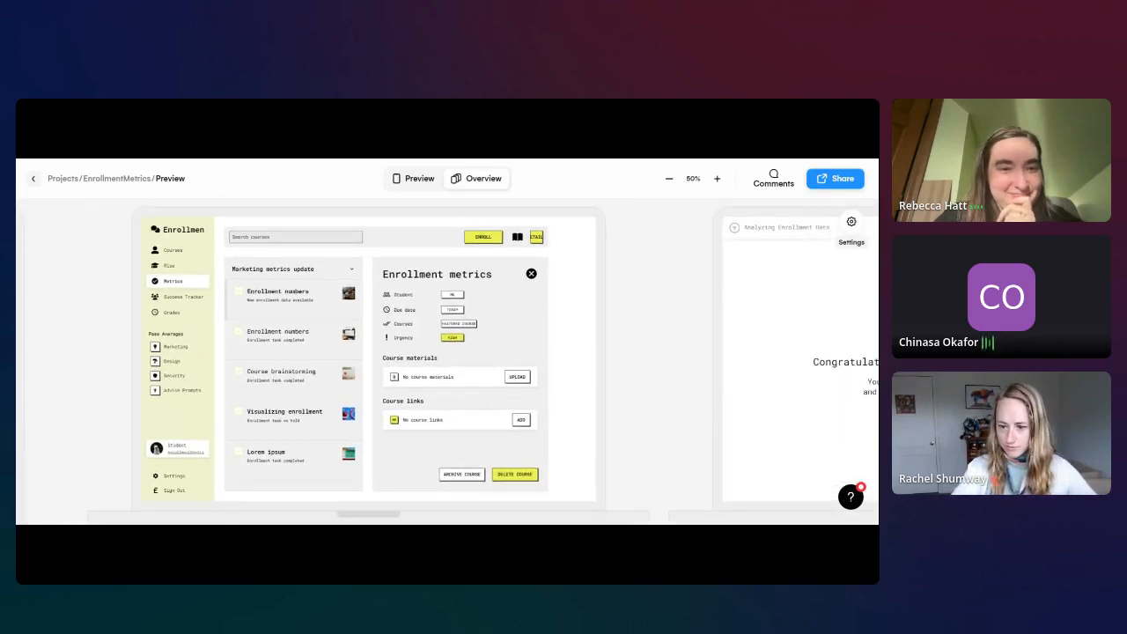
mouse_move(326, 397)
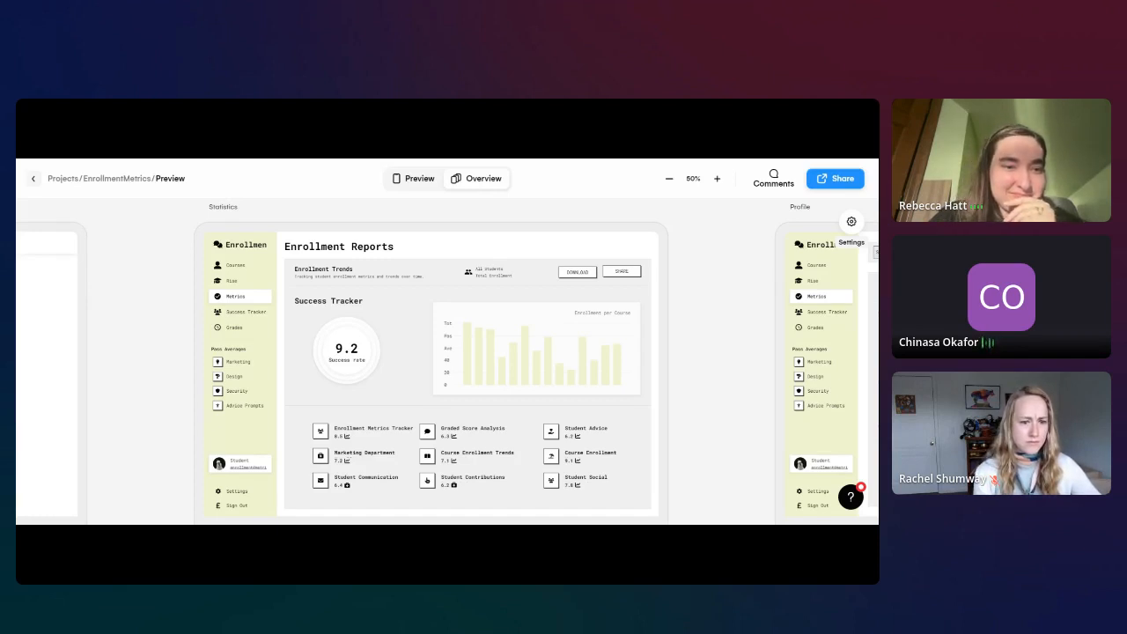
mouse_move(479, 396)
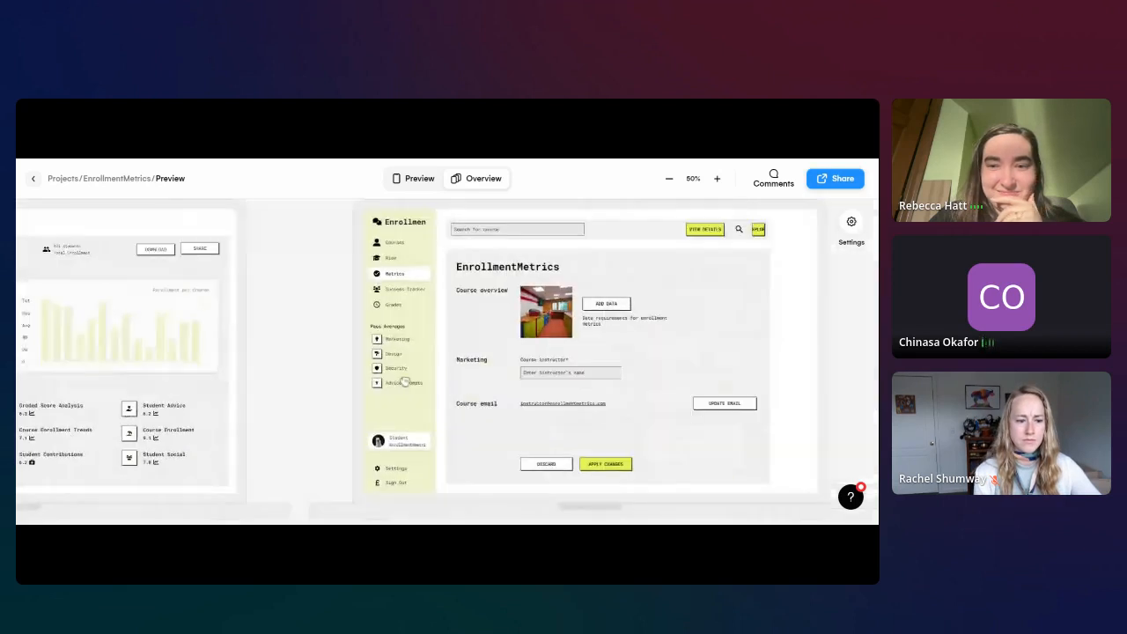
mouse_move(652, 362)
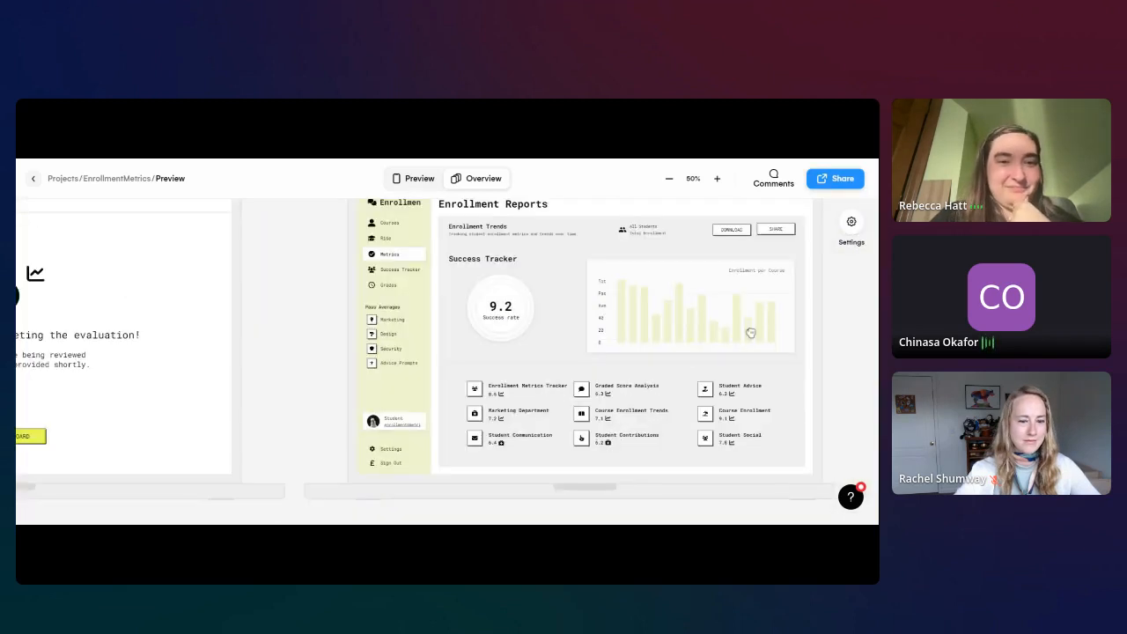
mouse_move(135, 343)
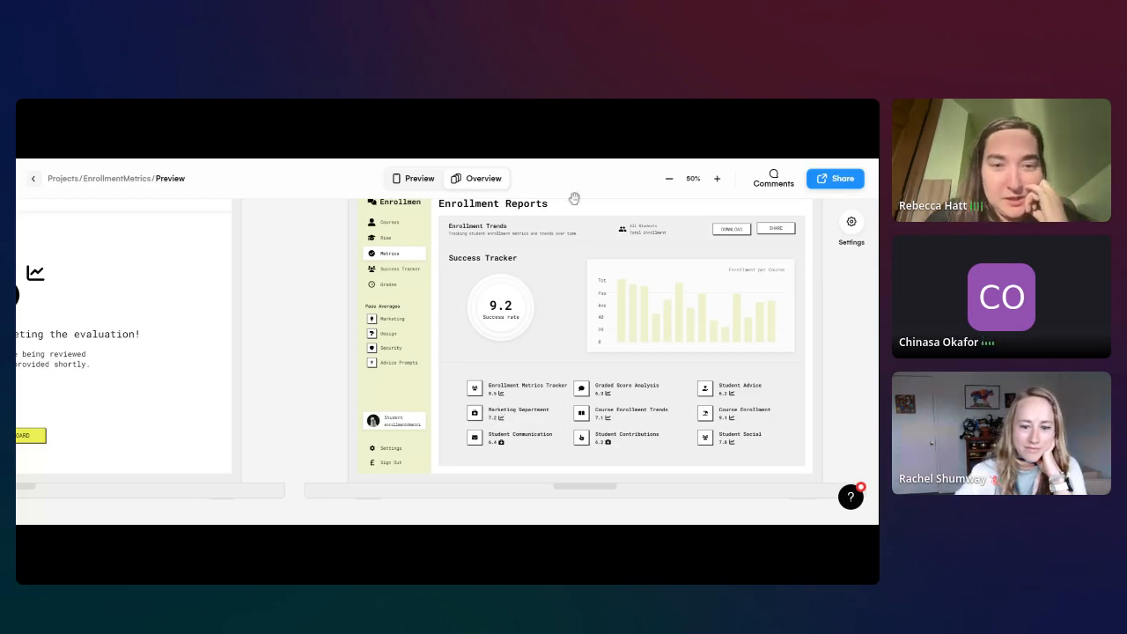
mouse_move(517, 229)
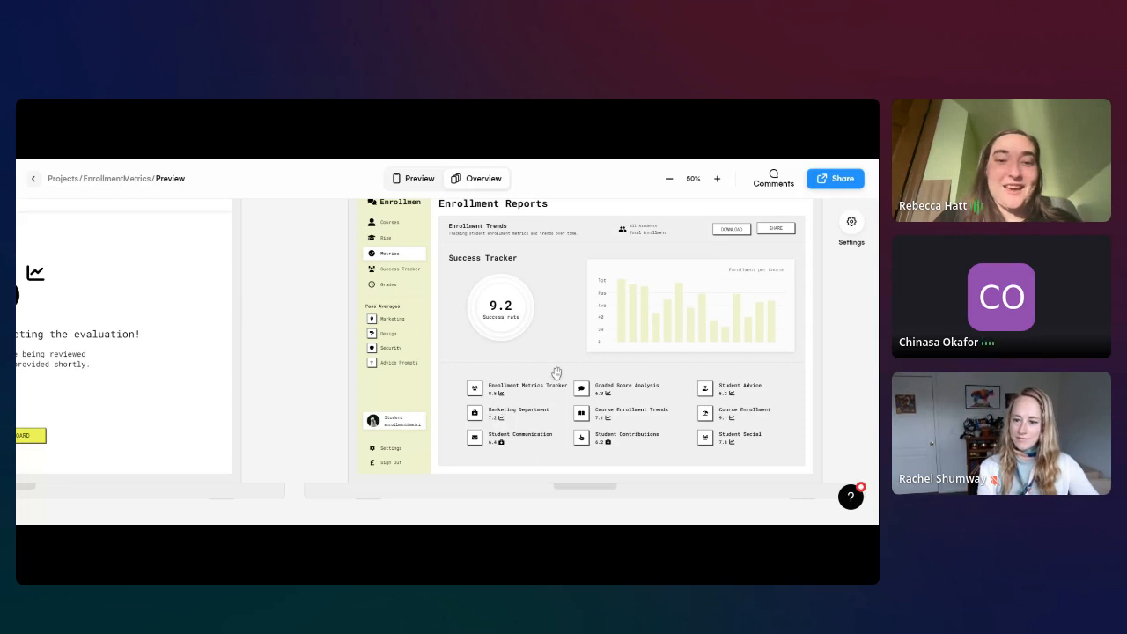
mouse_move(567, 162)
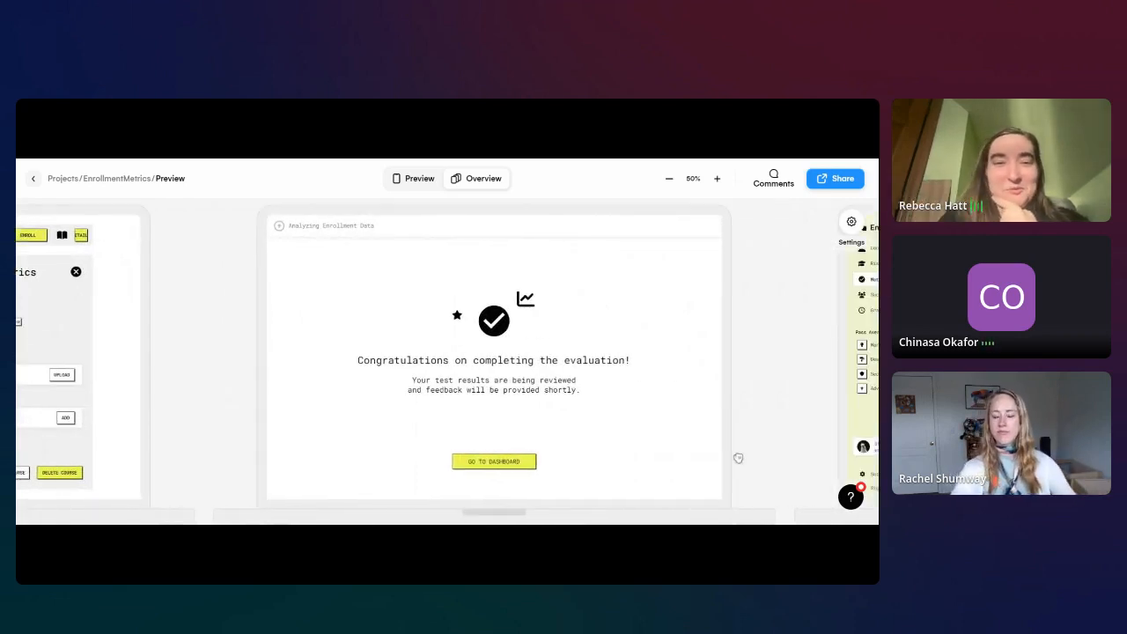
left_click(493, 461)
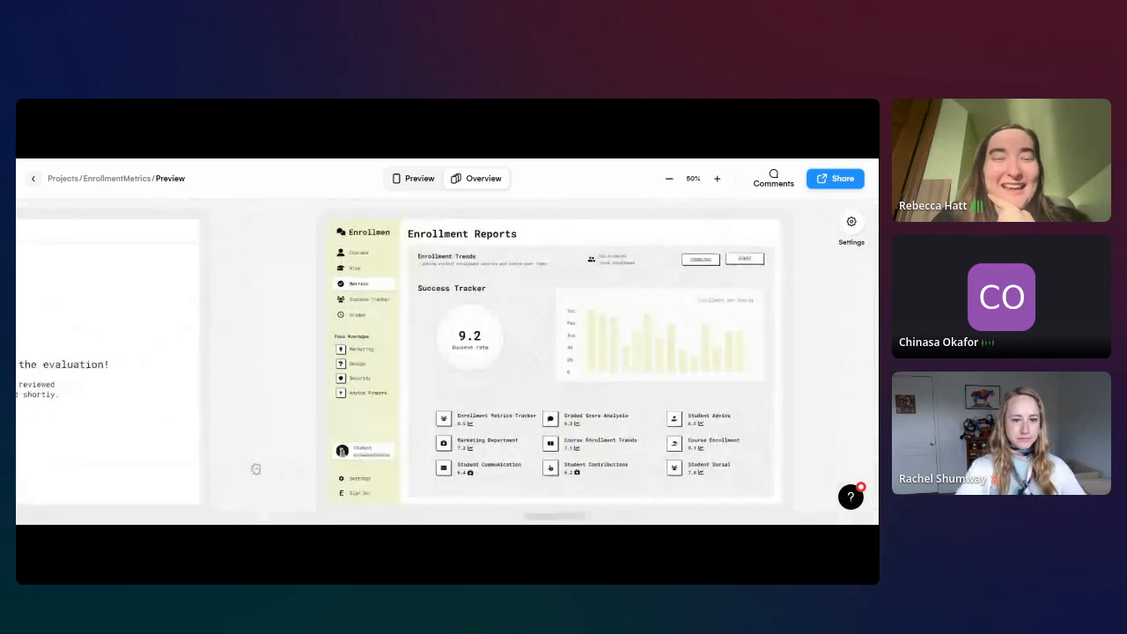